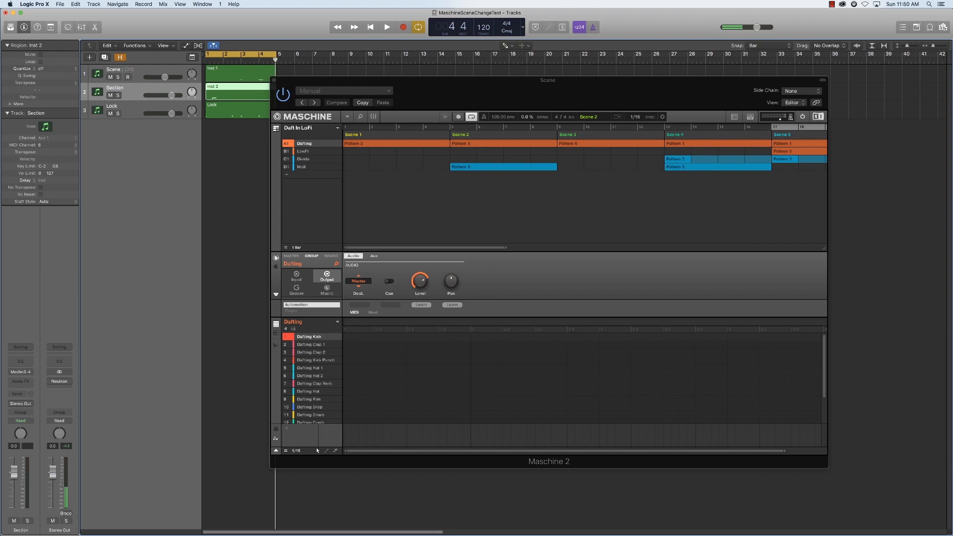
mouse_move(588, 104)
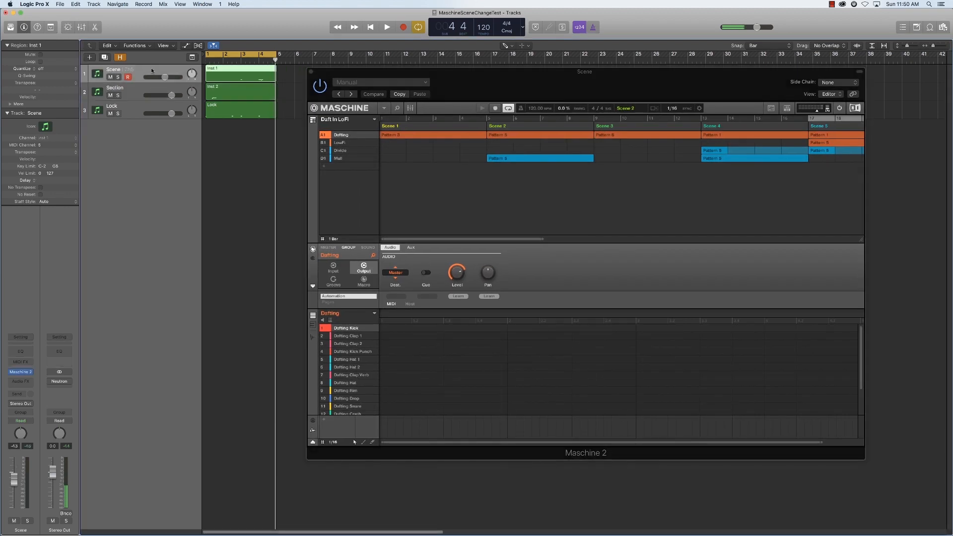
mouse_move(152, 70)
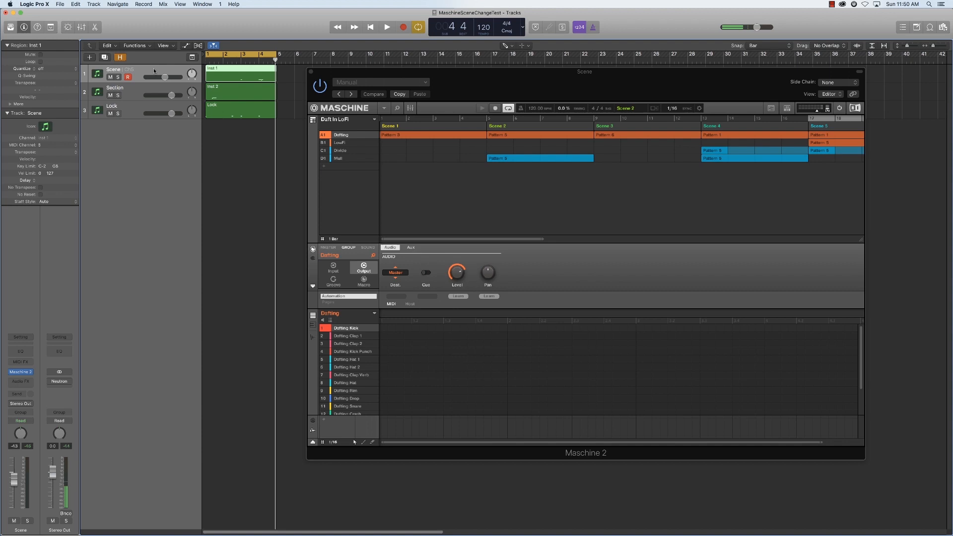
mouse_move(168, 76)
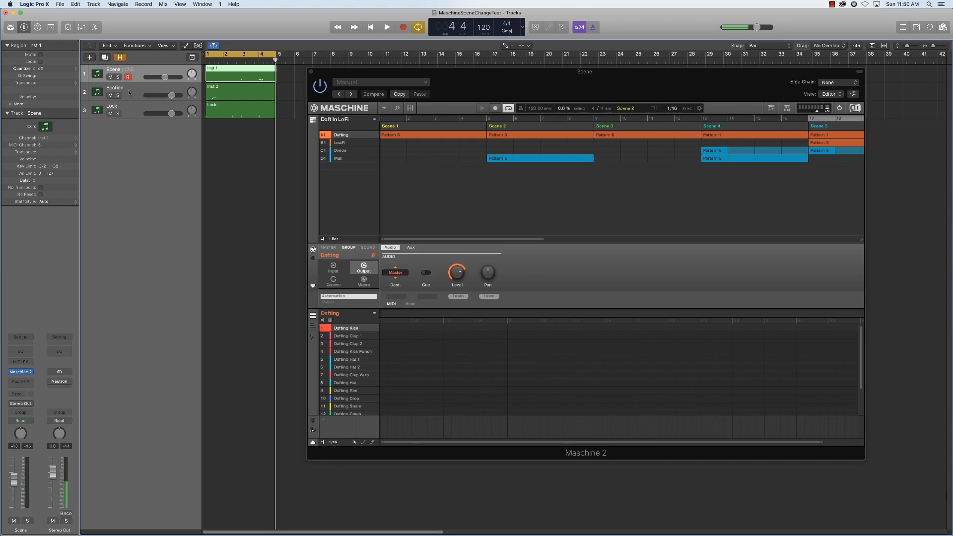
Step: Select the Section track in the mixer to view its Maschine 2 3-4 input
click(123, 92)
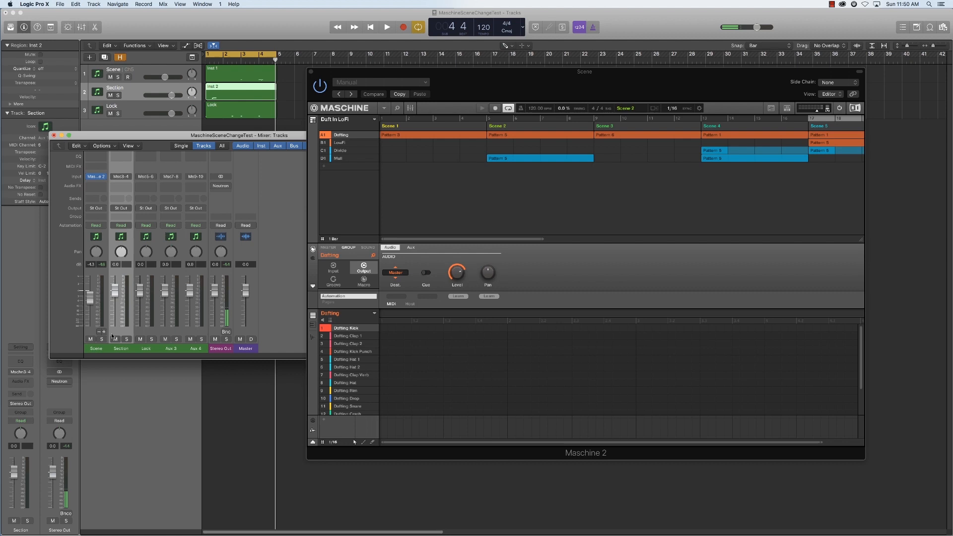
mouse_move(128, 333)
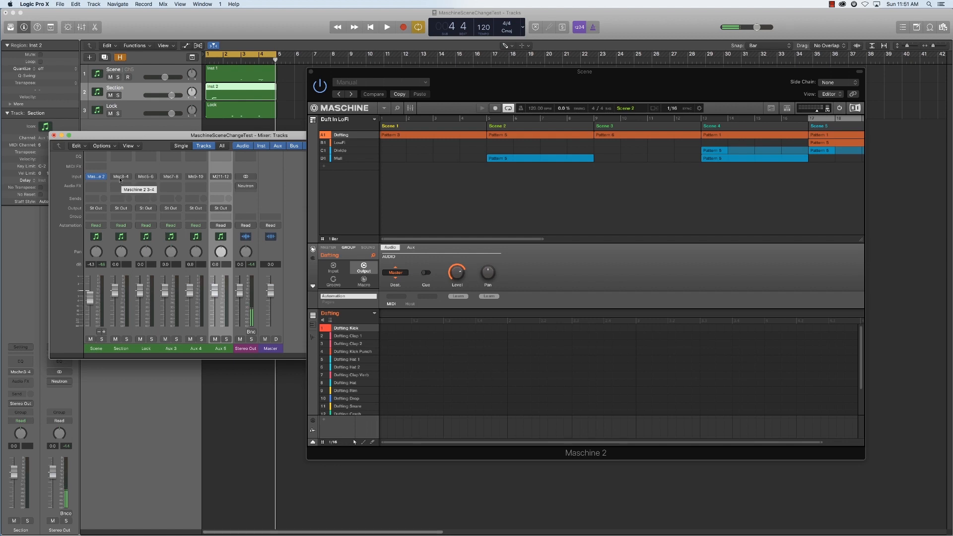
mouse_move(146, 177)
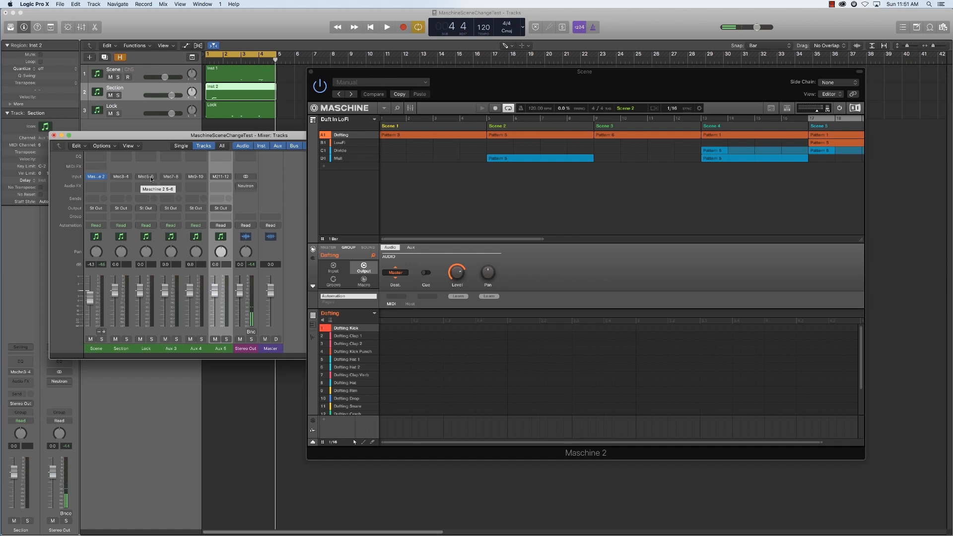
mouse_move(121, 177)
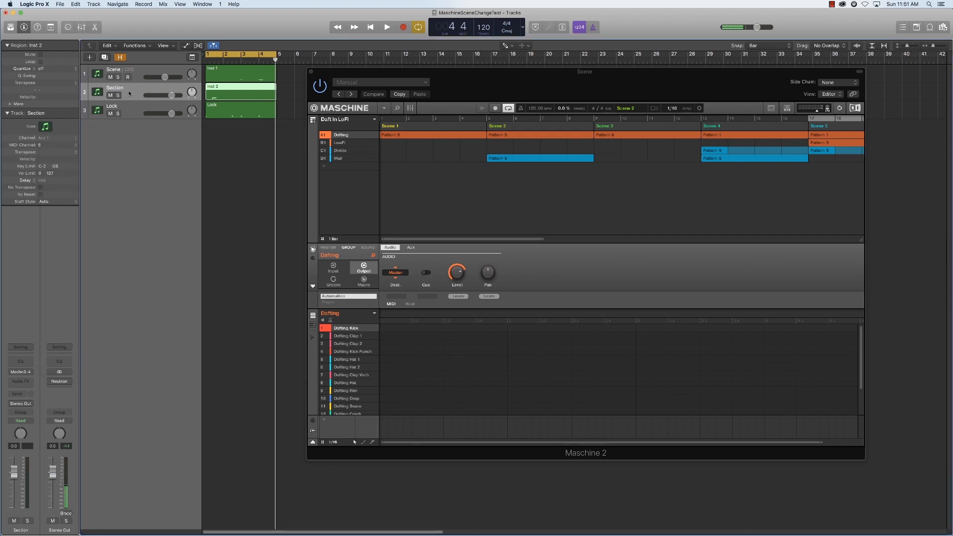
mouse_move(130, 94)
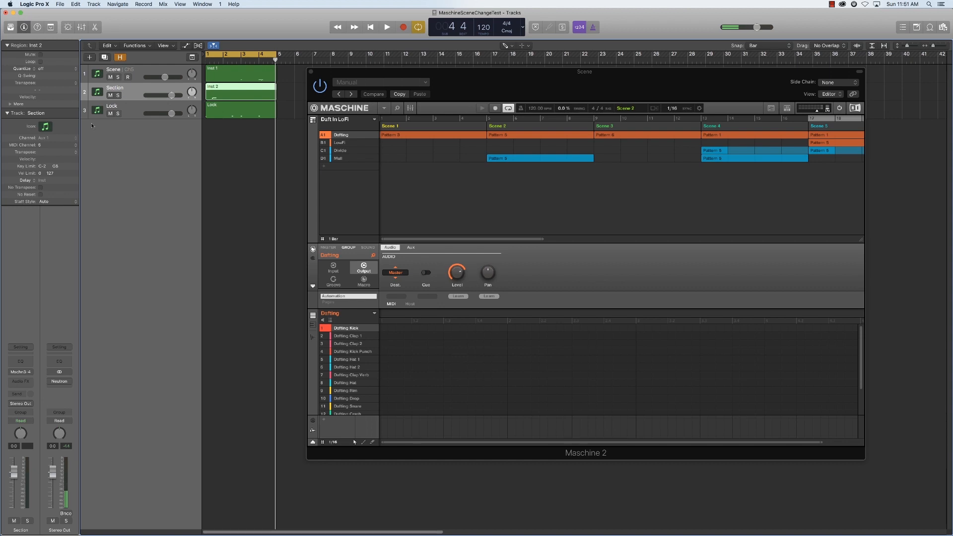
Step: Select the Lock track to check channel 7, then open the Inst 1 region in the Piano Roll
click(128, 111)
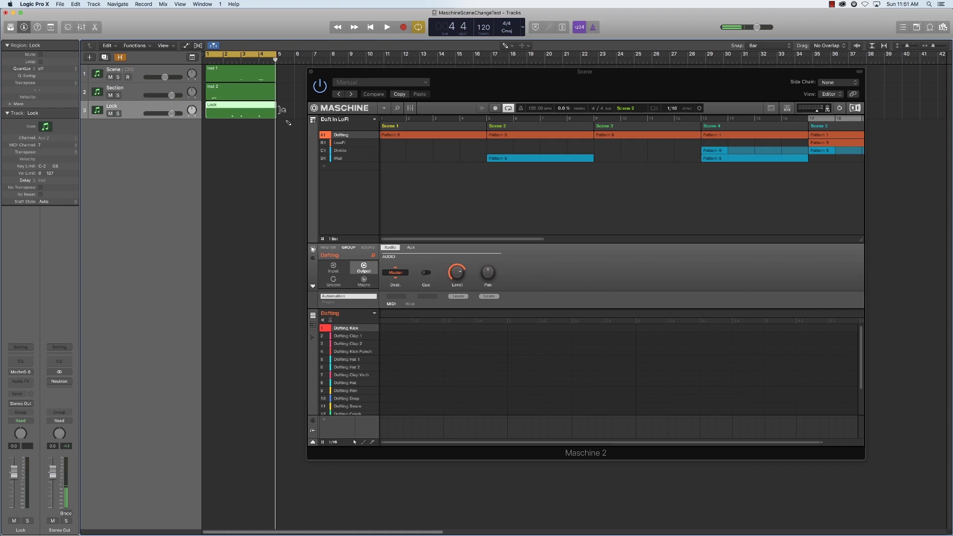
click(236, 75)
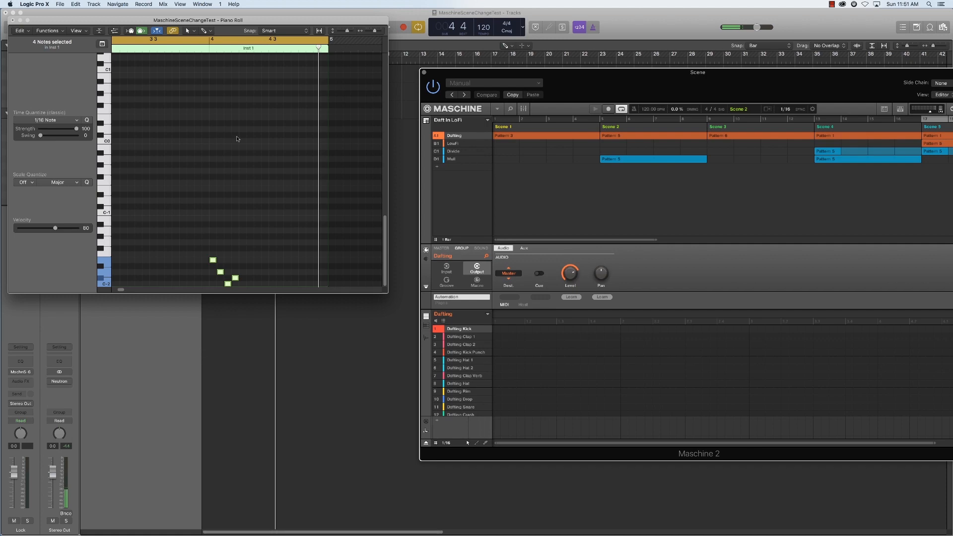
Step: Move the Piano Roll beside Maschine and shift the Scene region's trigger notes
drag(198, 20, 262, 228)
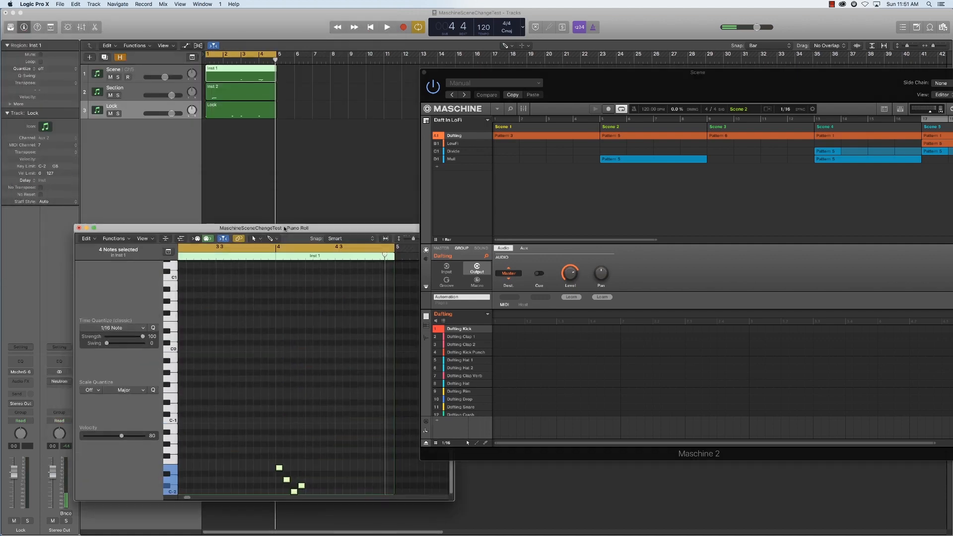
drag(262, 228, 254, 83)
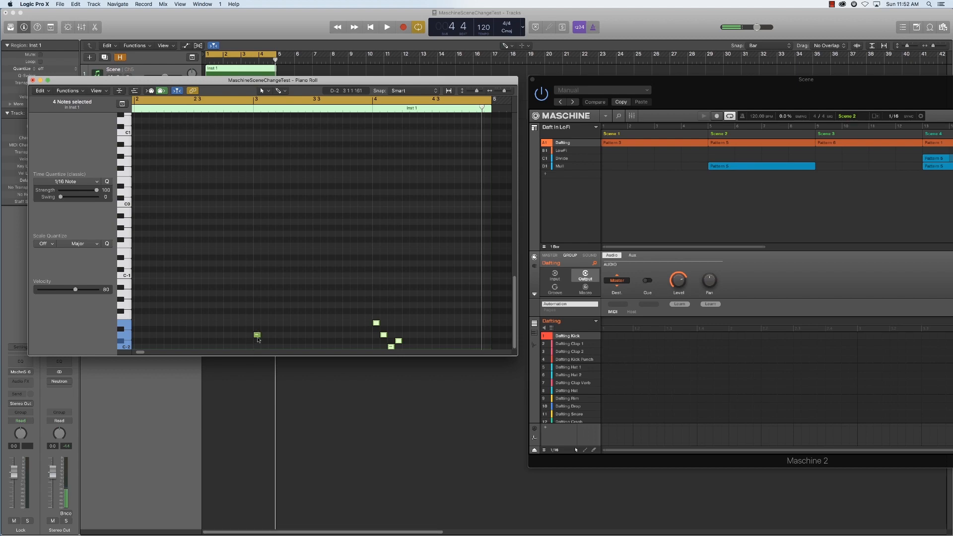
mouse_move(258, 339)
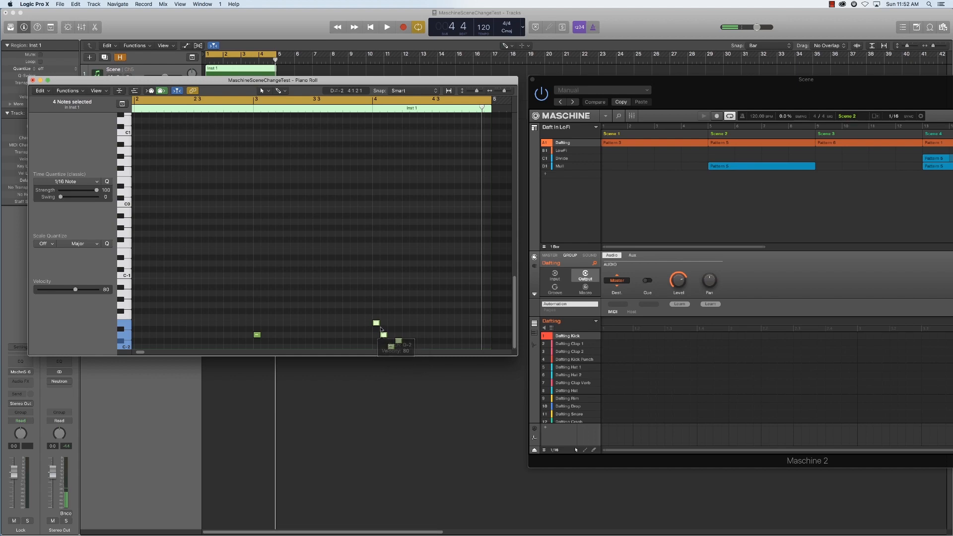
drag(395, 325, 392, 341)
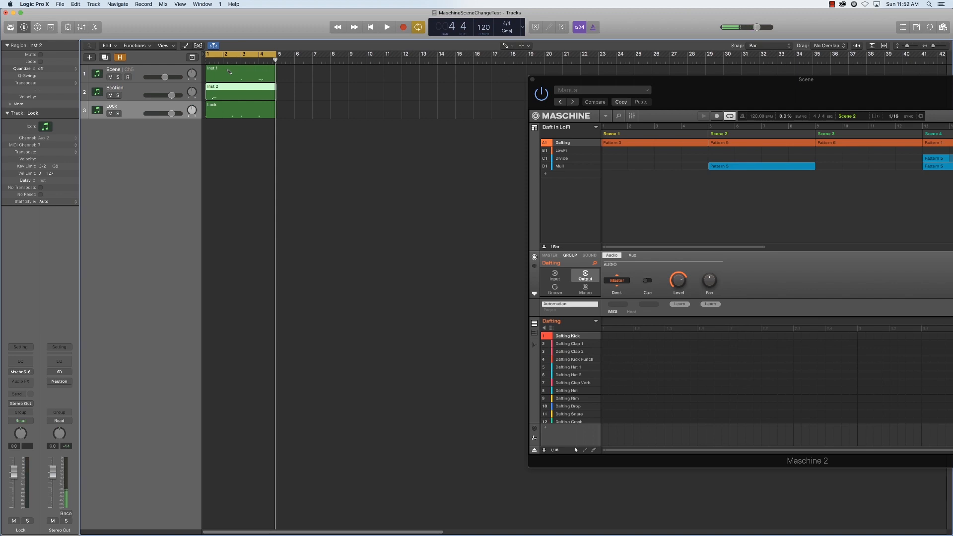
Step: Select the Scene track, then the Lock track, to check their MIDI channels
click(113, 70)
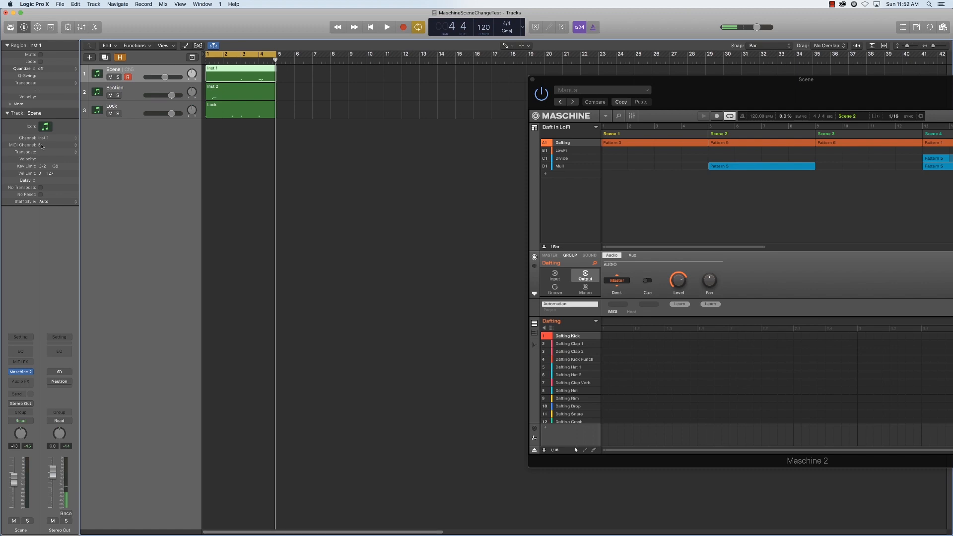
click(115, 88)
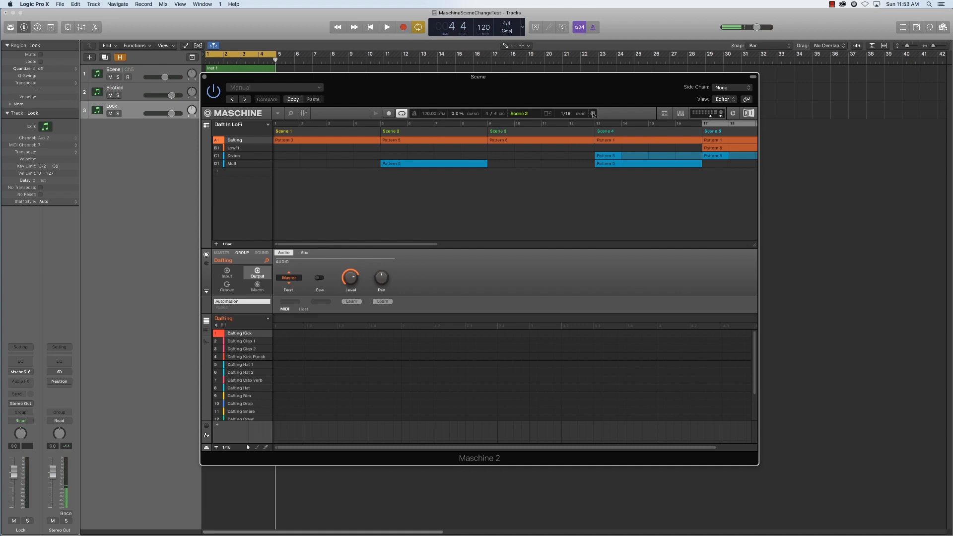
Step: Choose MIDI Change from Maschine's Sync dropdown
click(593, 113)
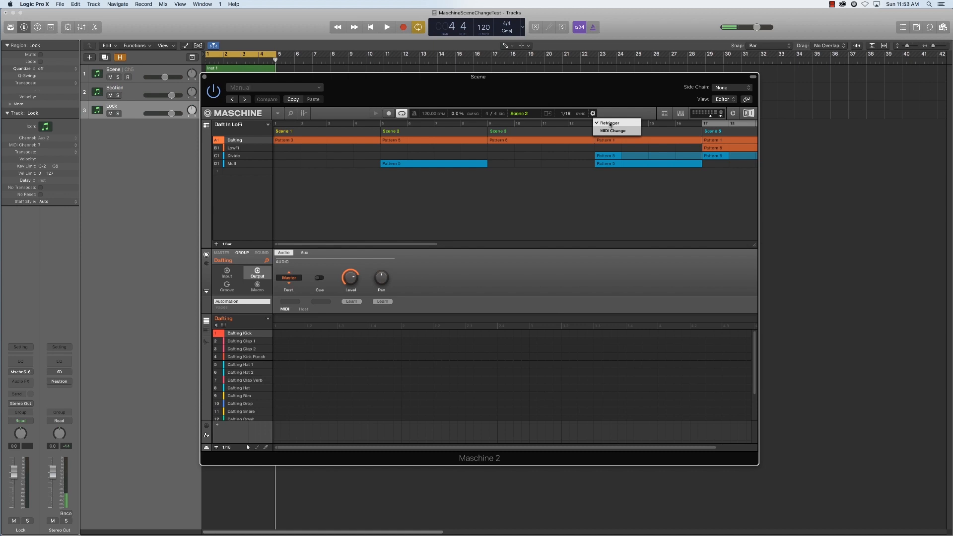
mouse_move(613, 130)
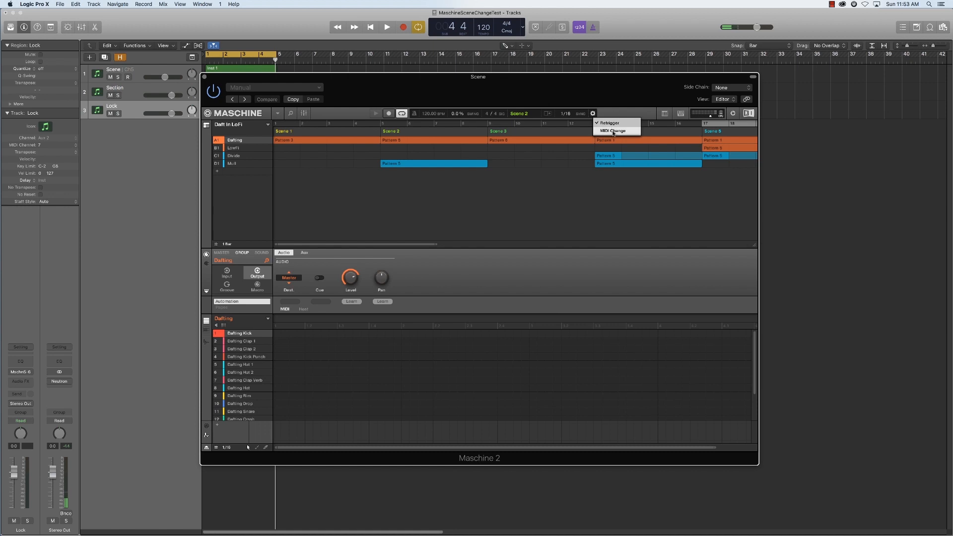
click(612, 130)
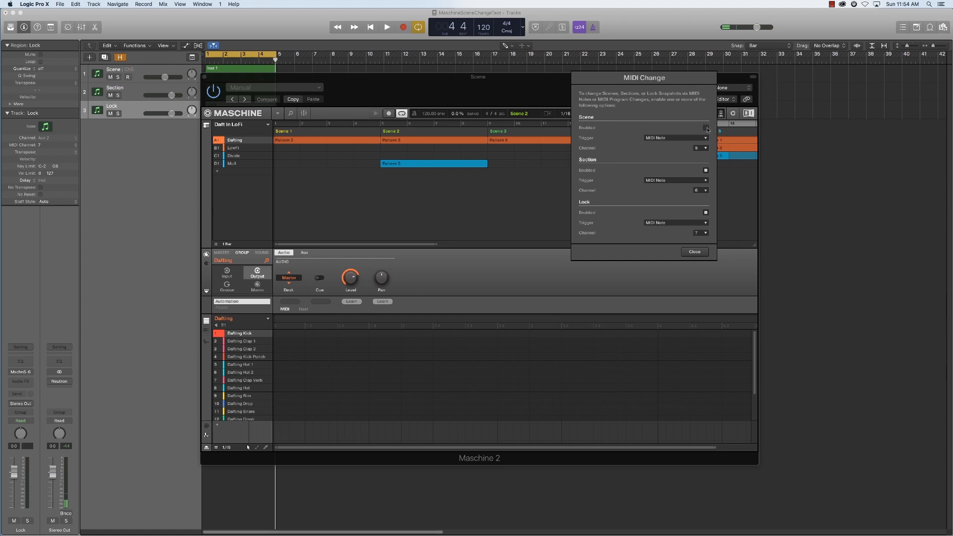
Step: Enable MIDI Note triggering for scene, section and lock on channels 5-7, then close
click(705, 128)
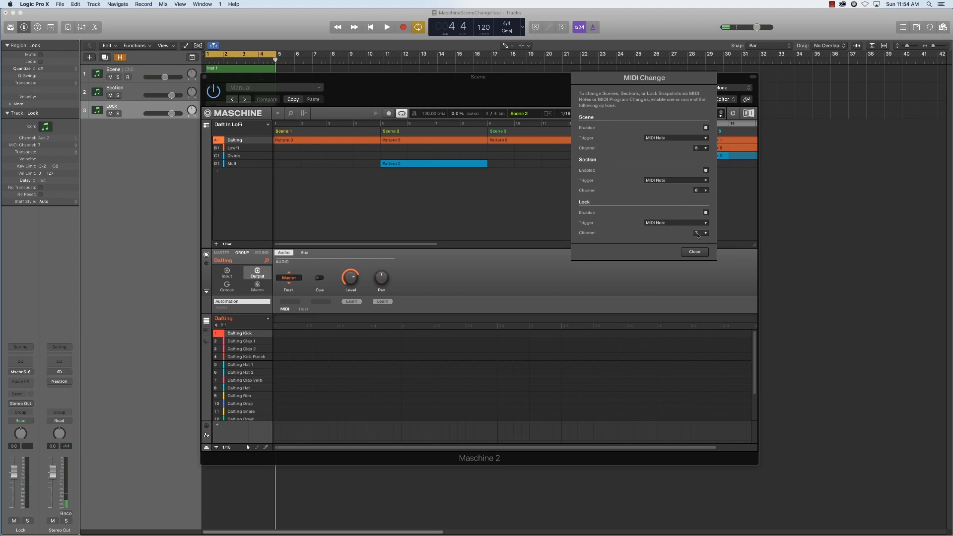
click(694, 252)
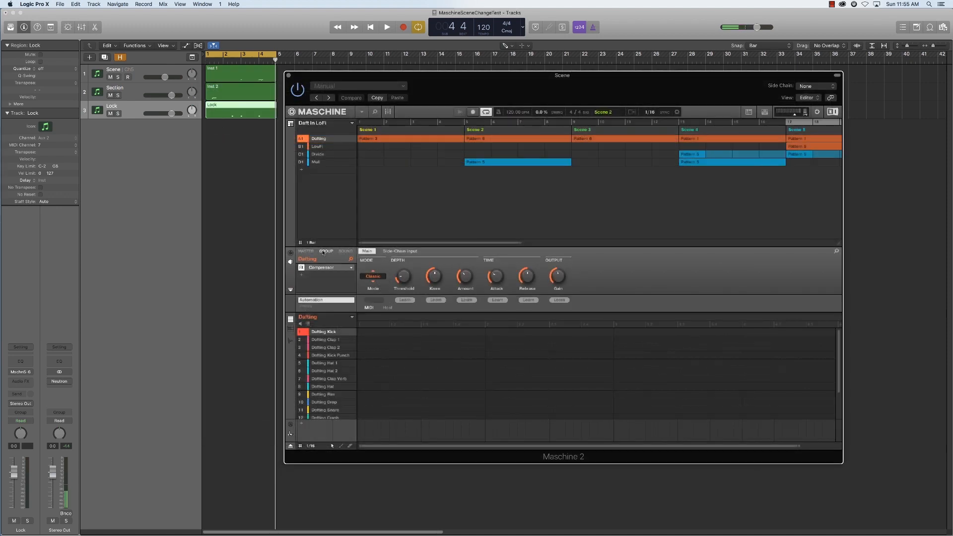
Step: Play the Logic project and switch Maschine to the arrangement to watch scenes change
click(384, 27)
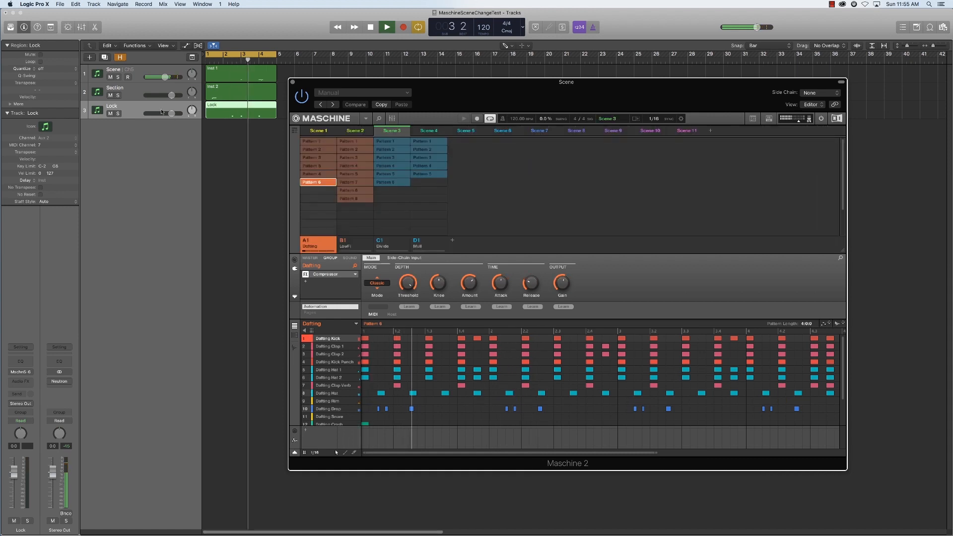
click(355, 130)
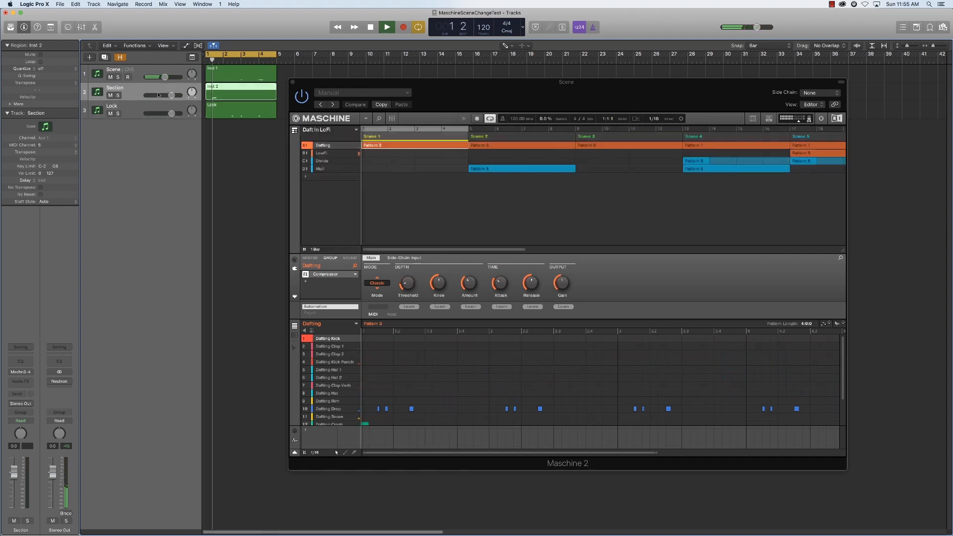
click(385, 27)
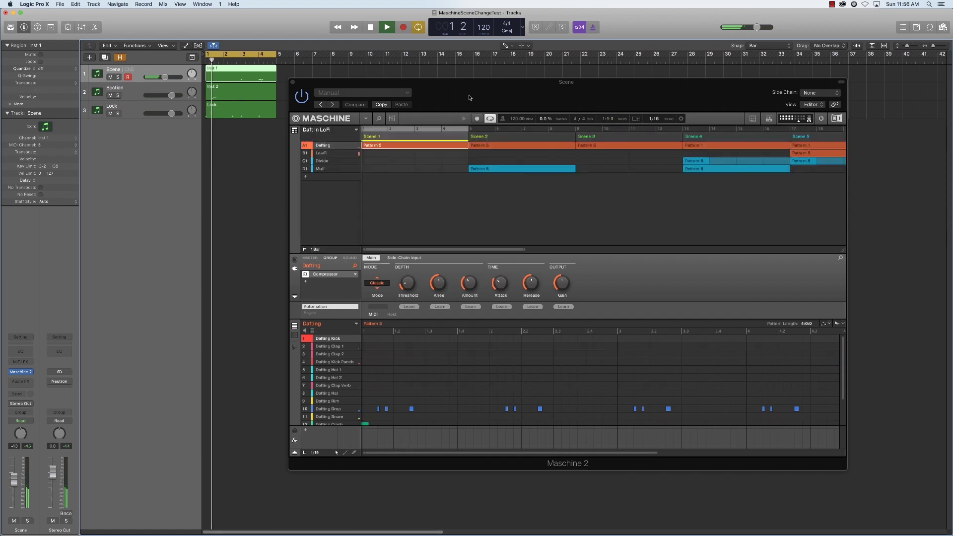
click(387, 27)
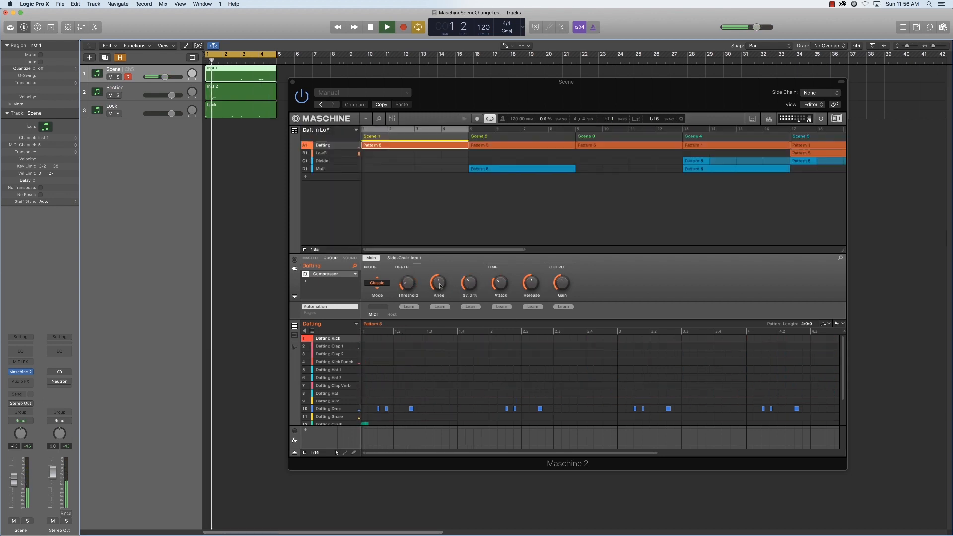
click(384, 27)
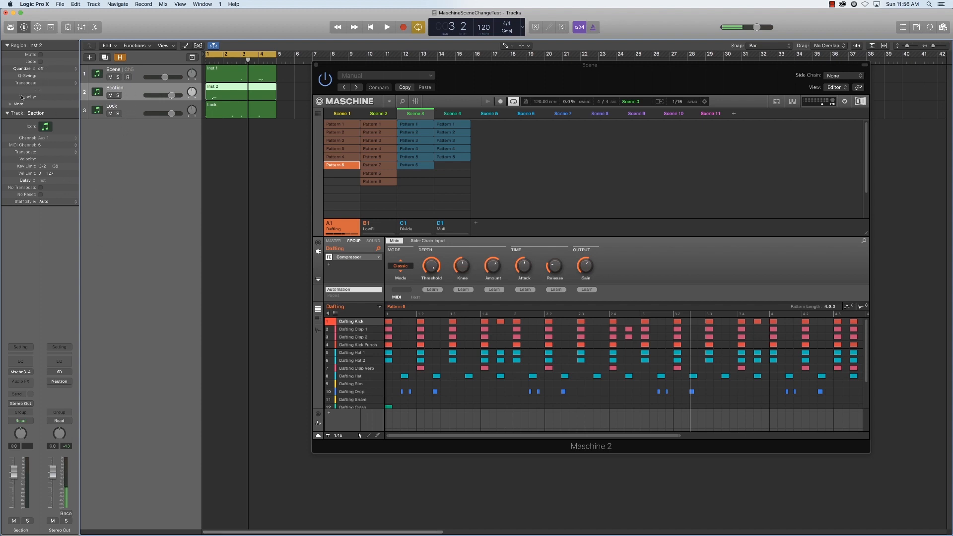
Step: Reopen Sync > MIDI Change to review channels 5, 6 and 7, then close it
click(704, 101)
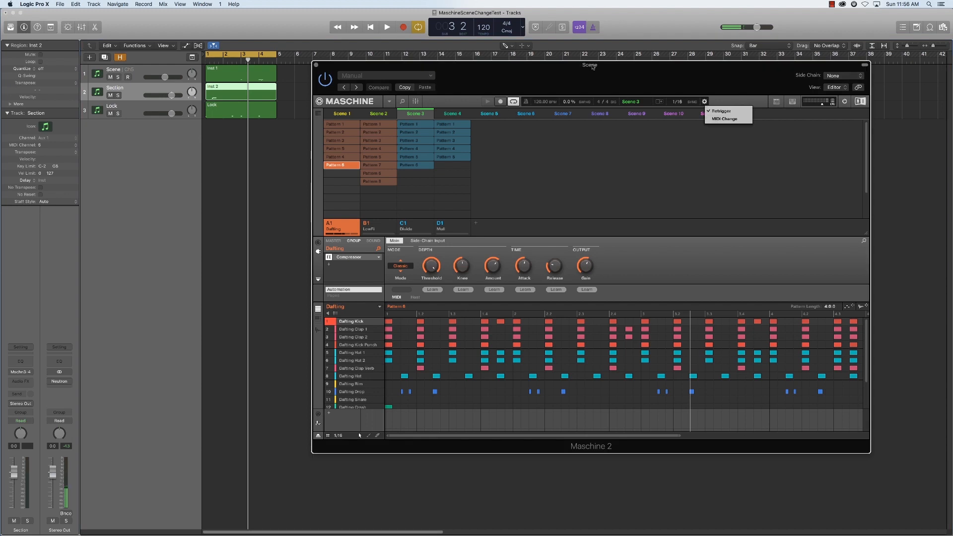
mouse_move(728, 133)
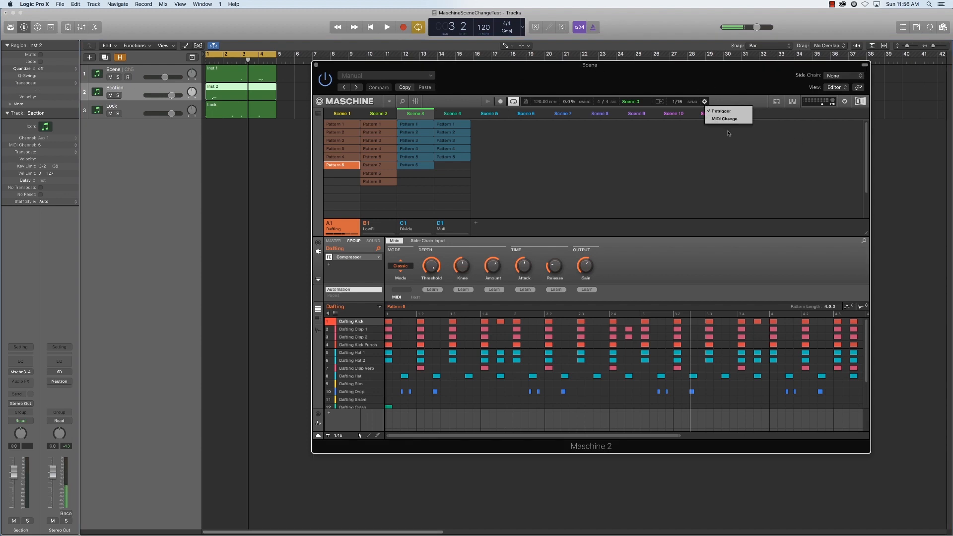
click(724, 118)
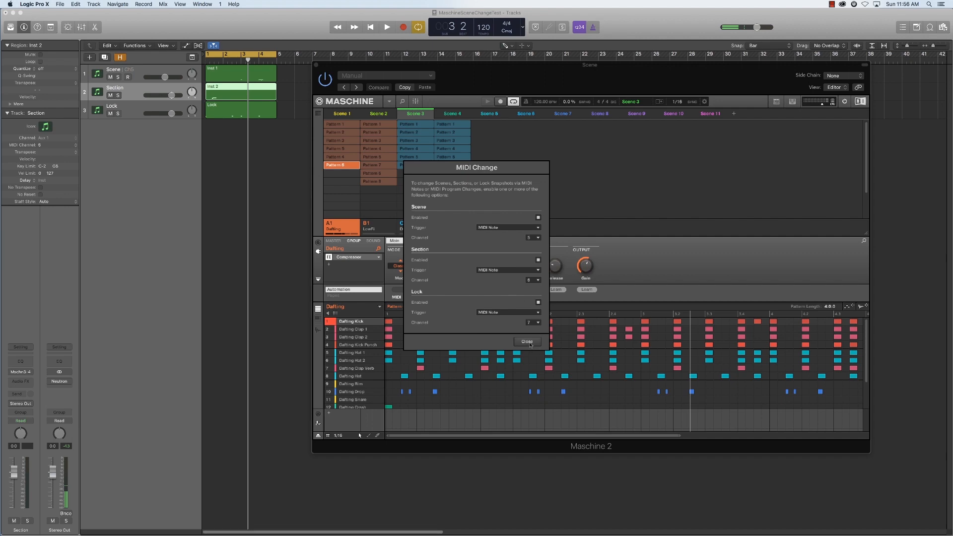
click(527, 342)
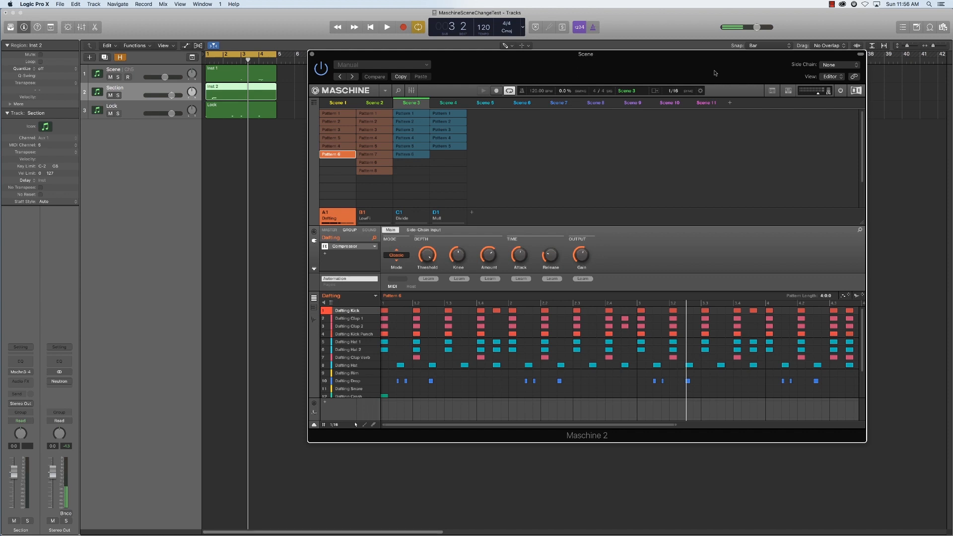
mouse_move(680, 66)
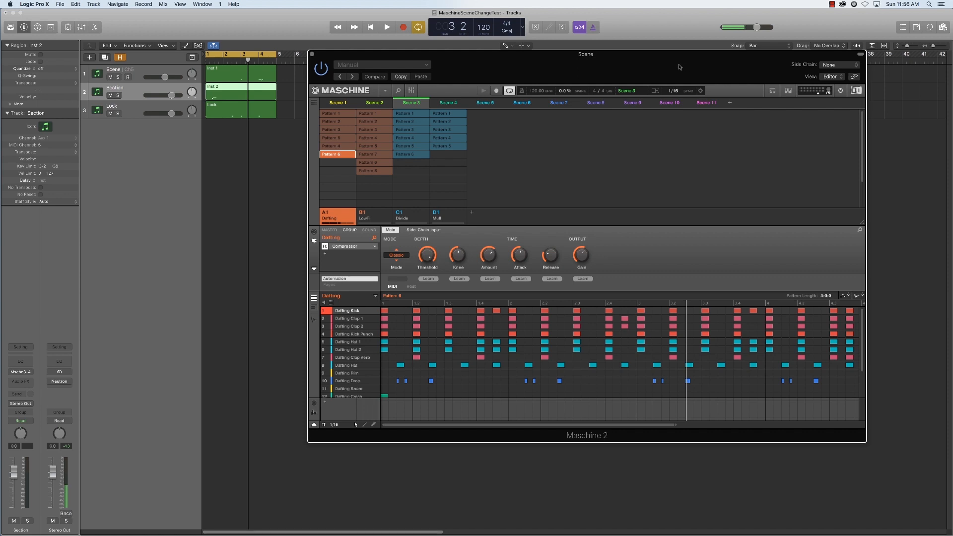